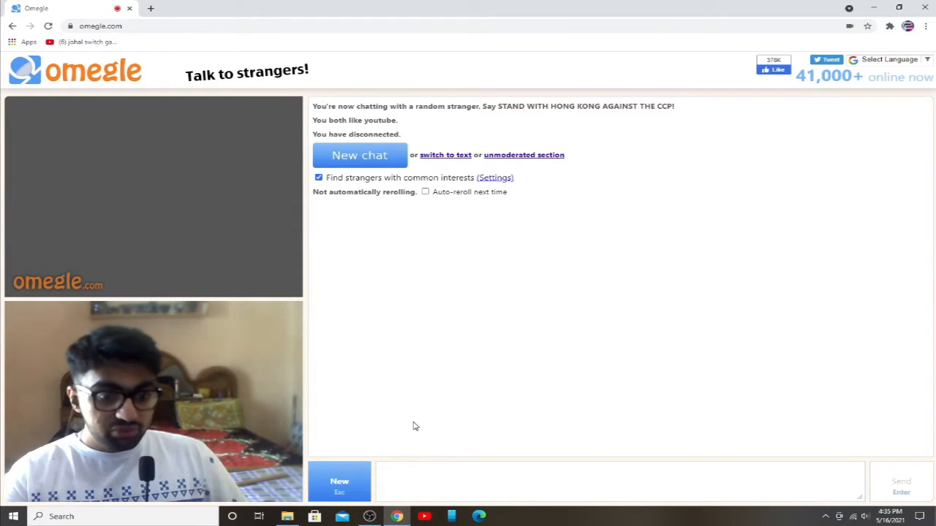
- Start a new chat, skip the first stranger via Stop/Really?, and trade gaming handles with the next one
{"action": "left_click", "coordinate": [359, 155]}
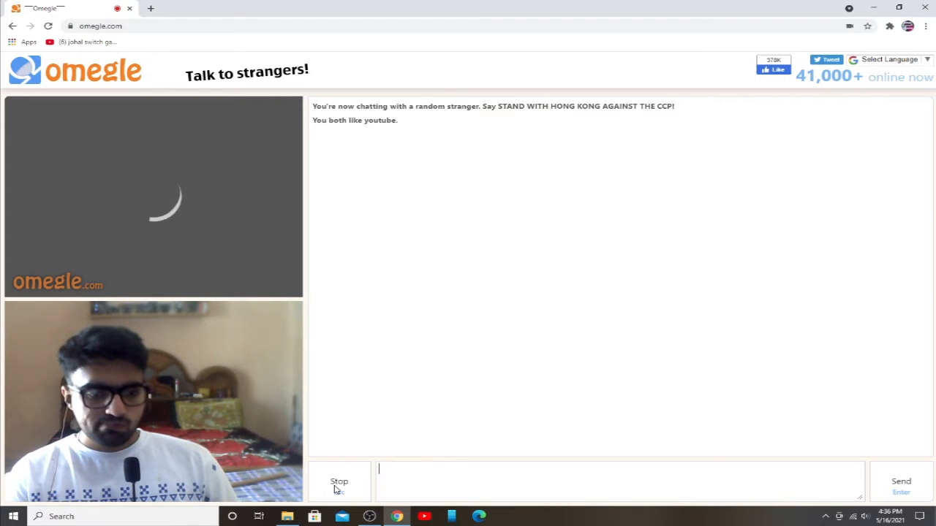
{"action": "left_click", "coordinate": [339, 481]}
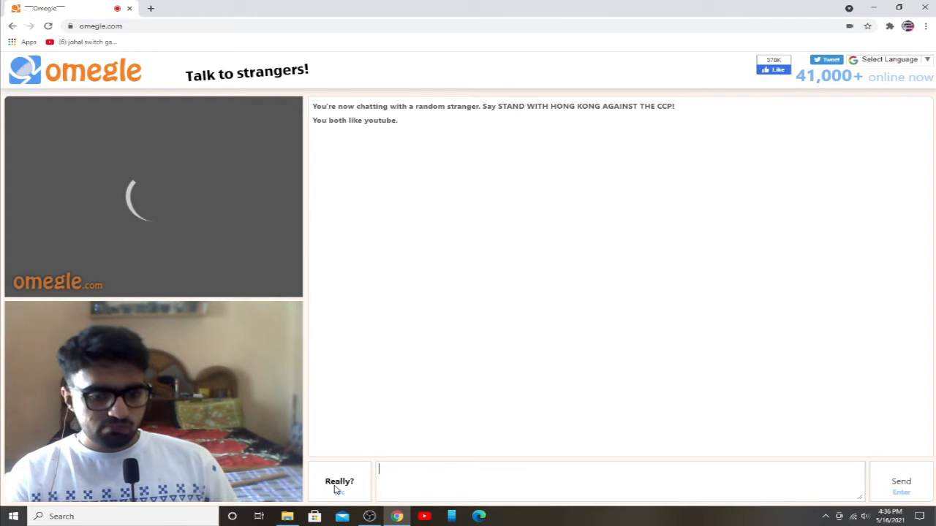
{"action": "left_click", "coordinate": [339, 481]}
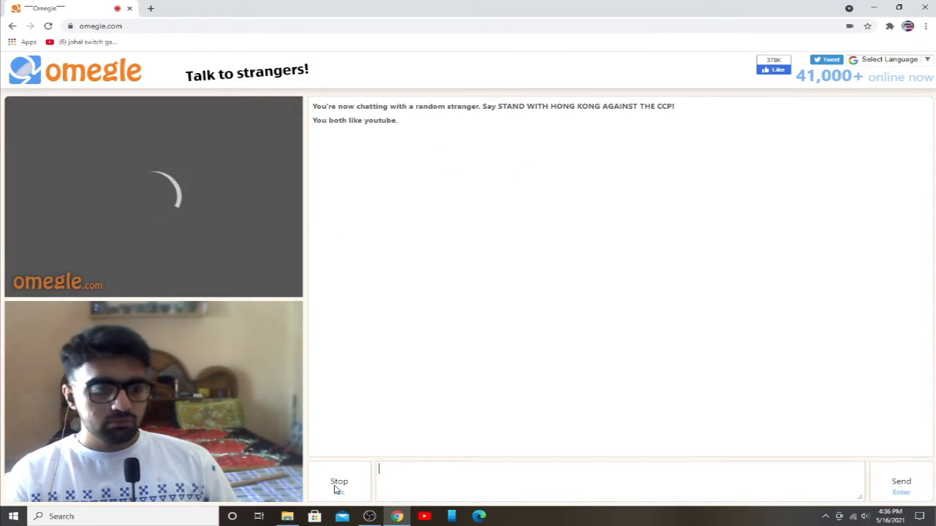
{"action": "left_click", "coordinate": [339, 481]}
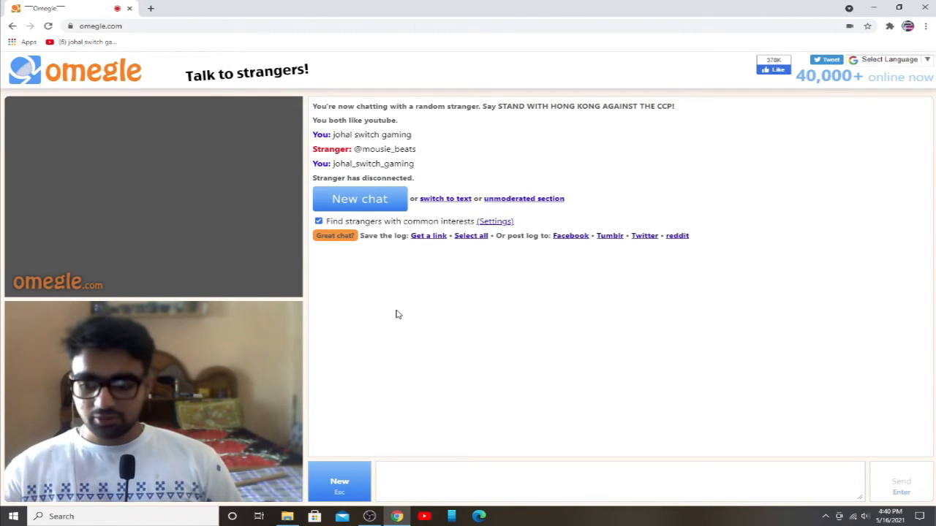
- Connect to more strangers, including one showing a guitar, until the stranger disconnects
{"action": "left_click", "coordinate": [359, 199]}
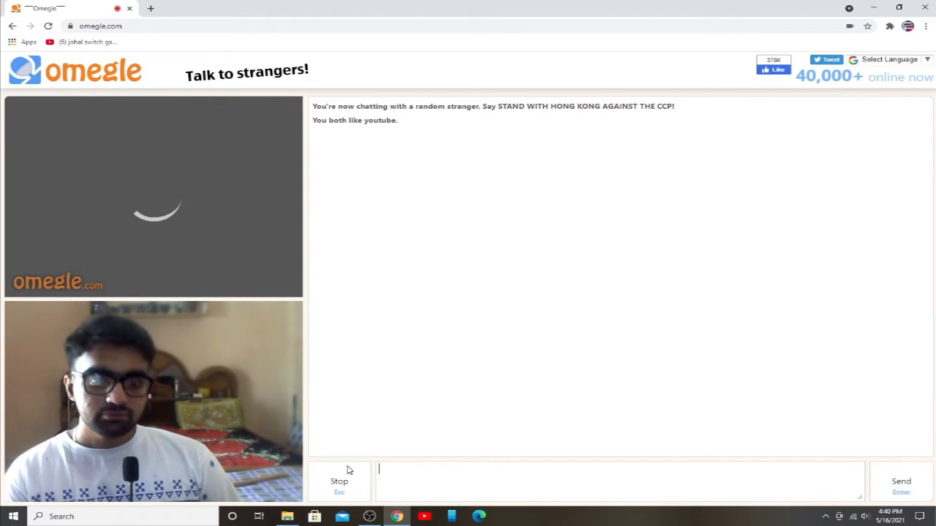
{"action": "left_click", "coordinate": [339, 482]}
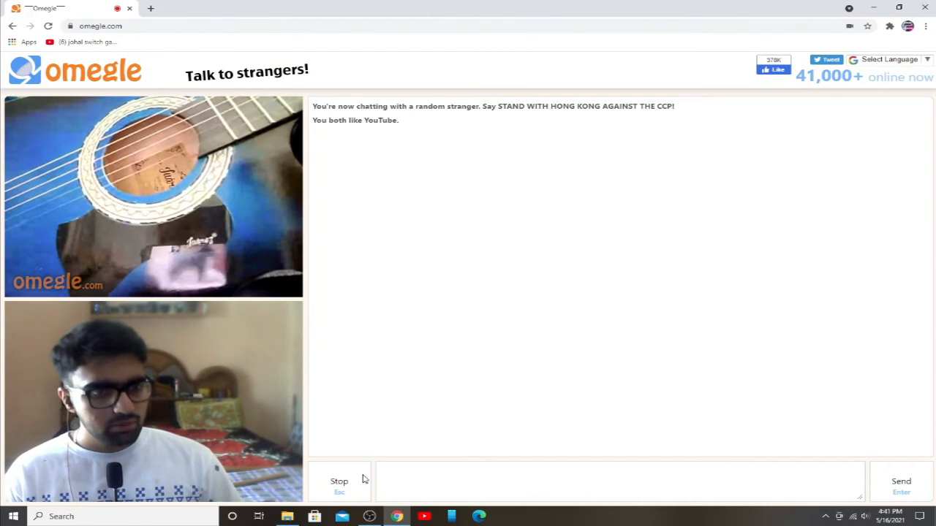
{"action": "left_click", "coordinate": [340, 481]}
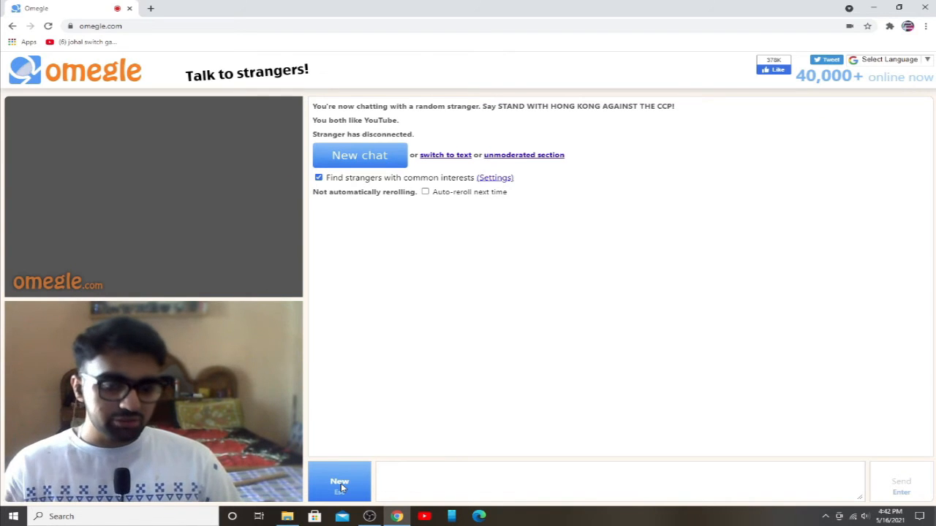
- Connect to a stranger showing a patterned wall, then leave the chat yourself via Stop/Really?
{"action": "left_click", "coordinate": [339, 482]}
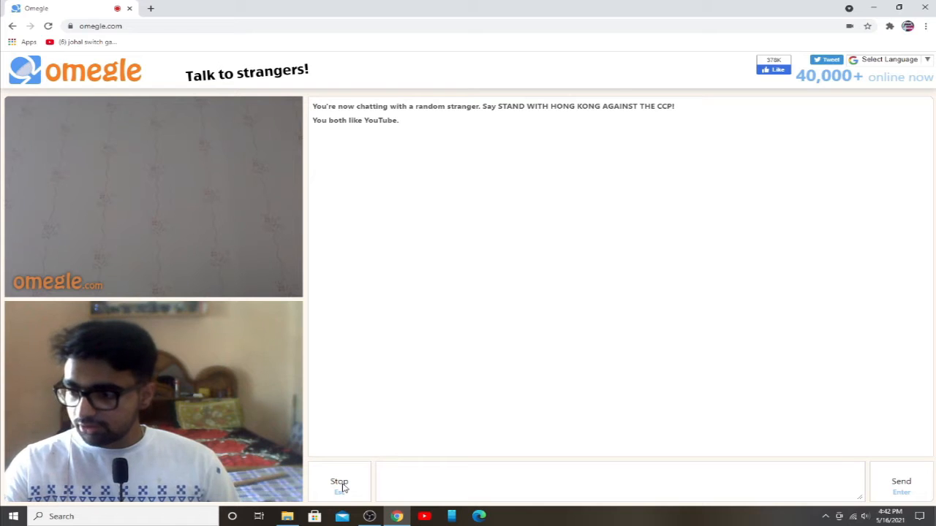
{"action": "left_click", "coordinate": [617, 481]}
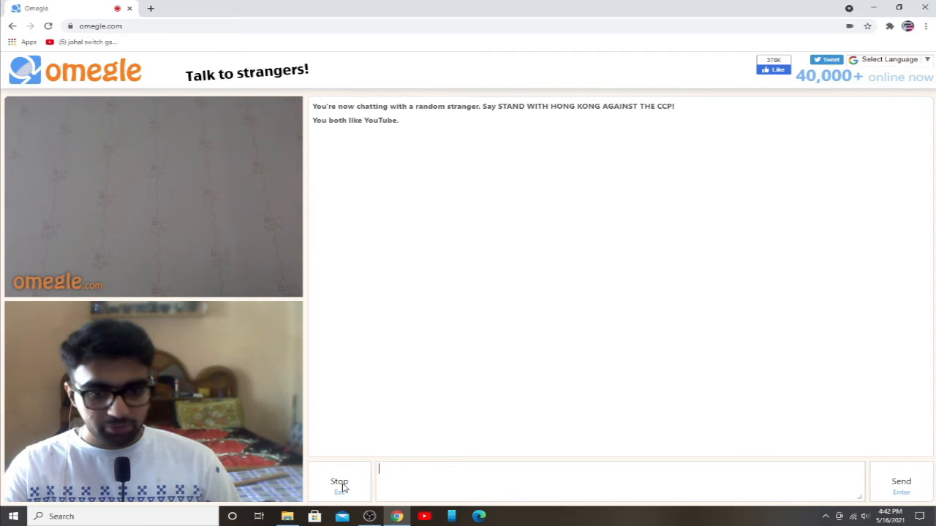
{"action": "left_click", "coordinate": [339, 483]}
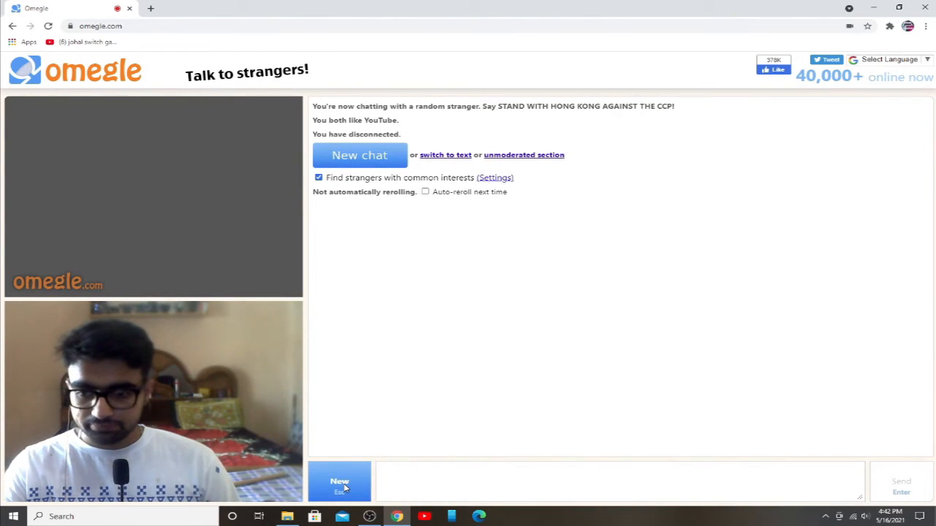
- Connect to two more strangers in turn, waiting each time until they disconnect
{"action": "left_click", "coordinate": [339, 482]}
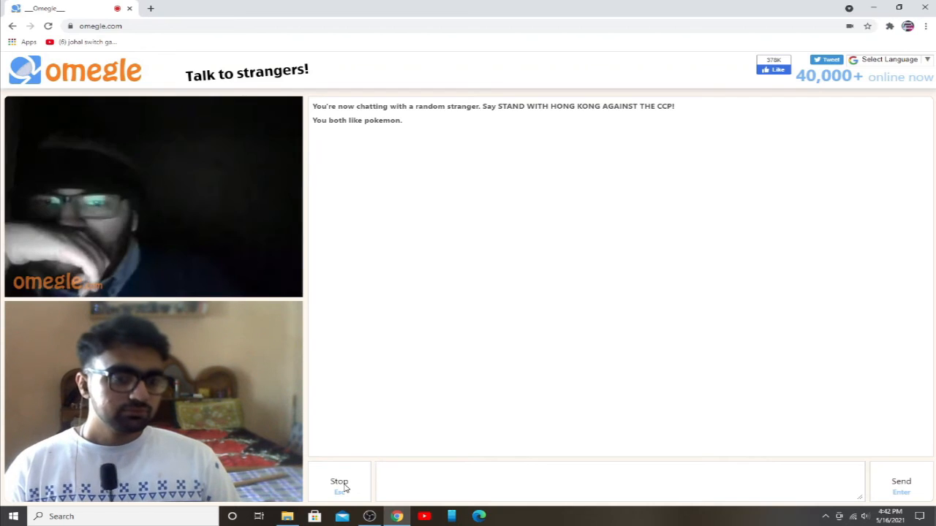
{"action": "left_click", "coordinate": [339, 482]}
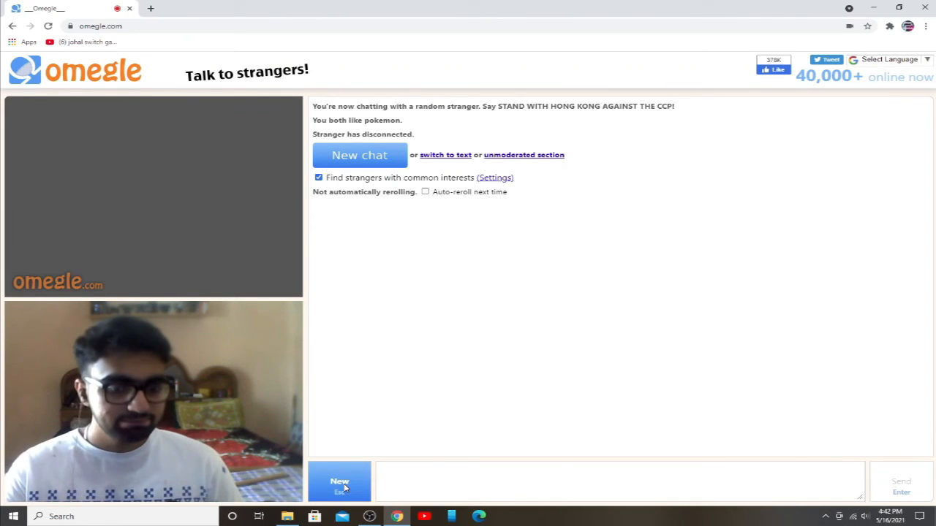
{"action": "left_click", "coordinate": [339, 483]}
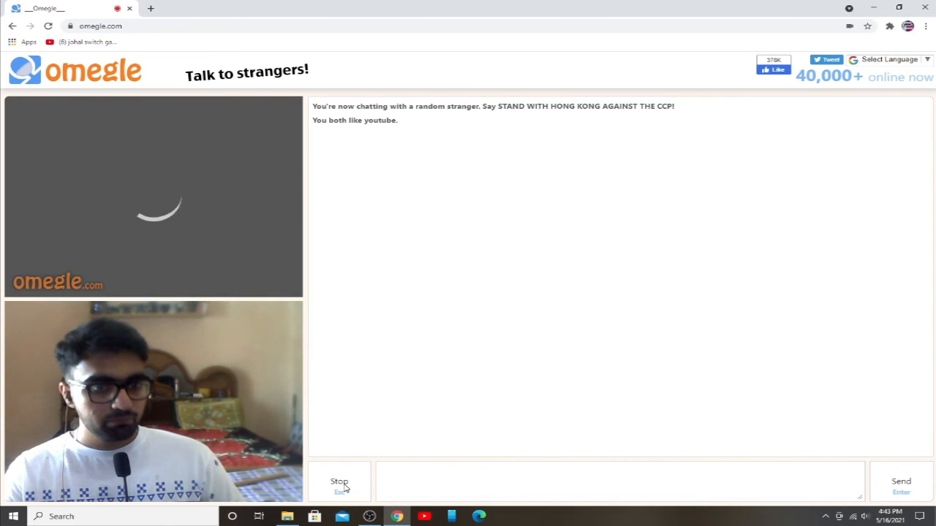
{"action": "left_click", "coordinate": [340, 483]}
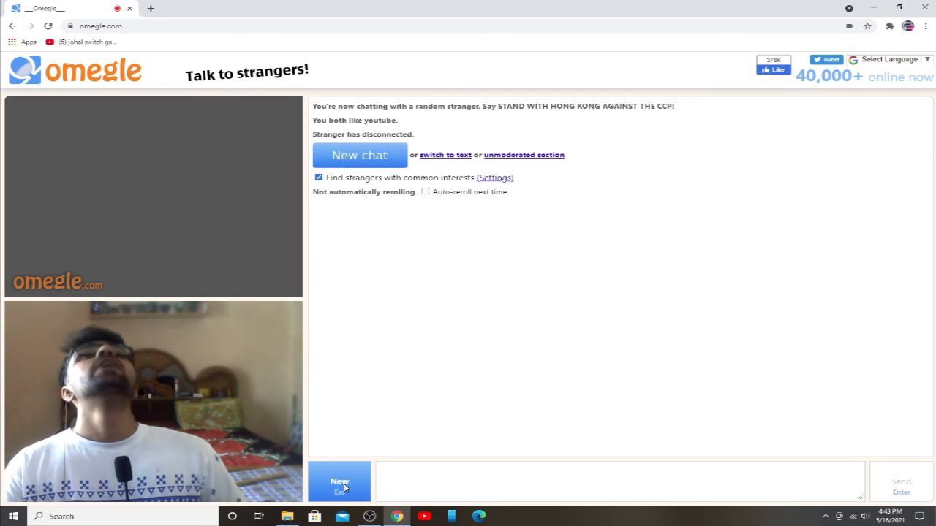
- Add 'tiktok' as a third common interest and begin a new chat matched on it
{"action": "left_click", "coordinate": [512, 182]}
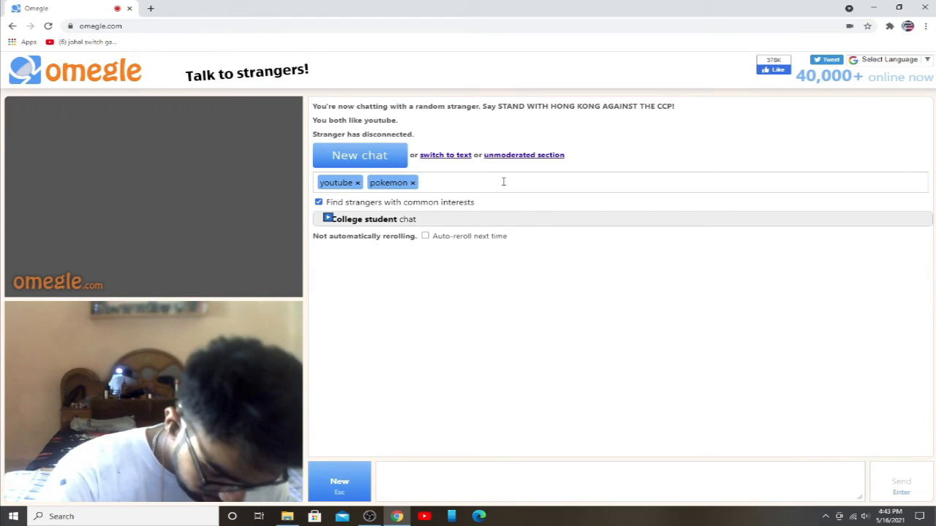
{"action": "type", "text": "tiktok ×"}
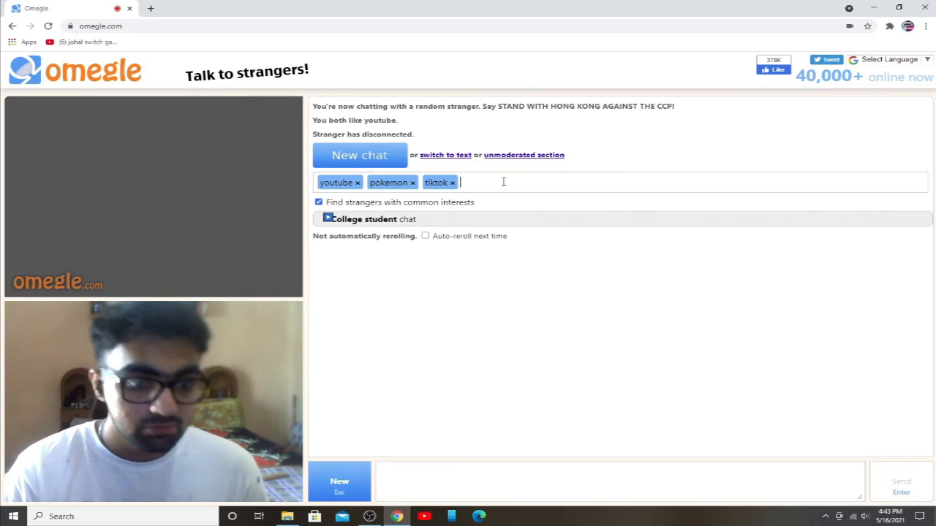
{"action": "left_click", "coordinate": [360, 155]}
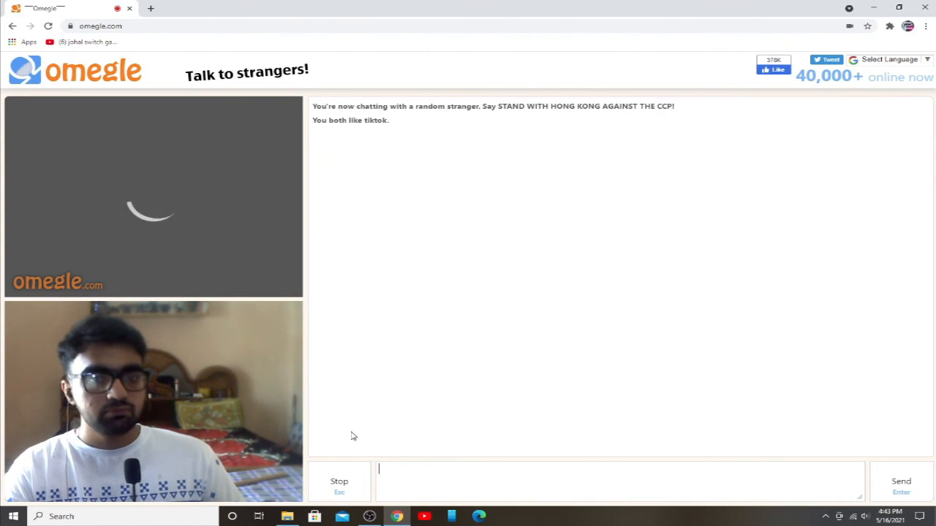